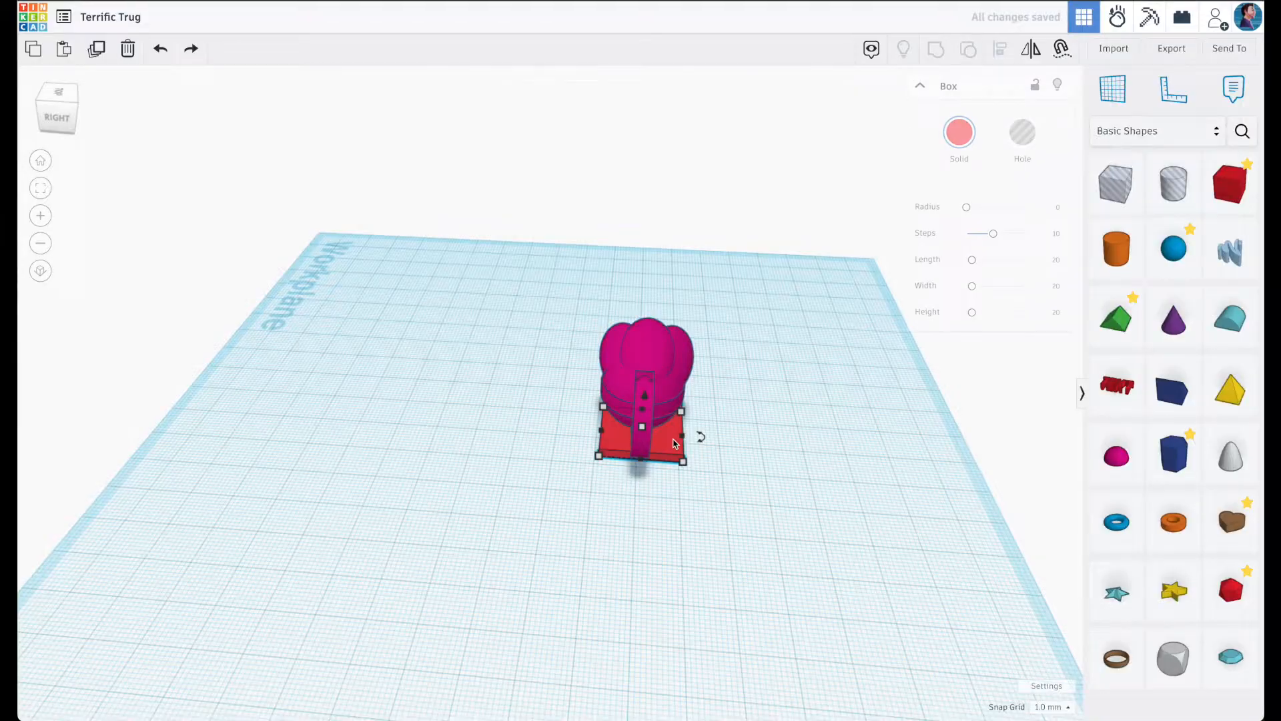
Add a white paraboloid onto the workplane beside the pink body segment.
click(56, 109)
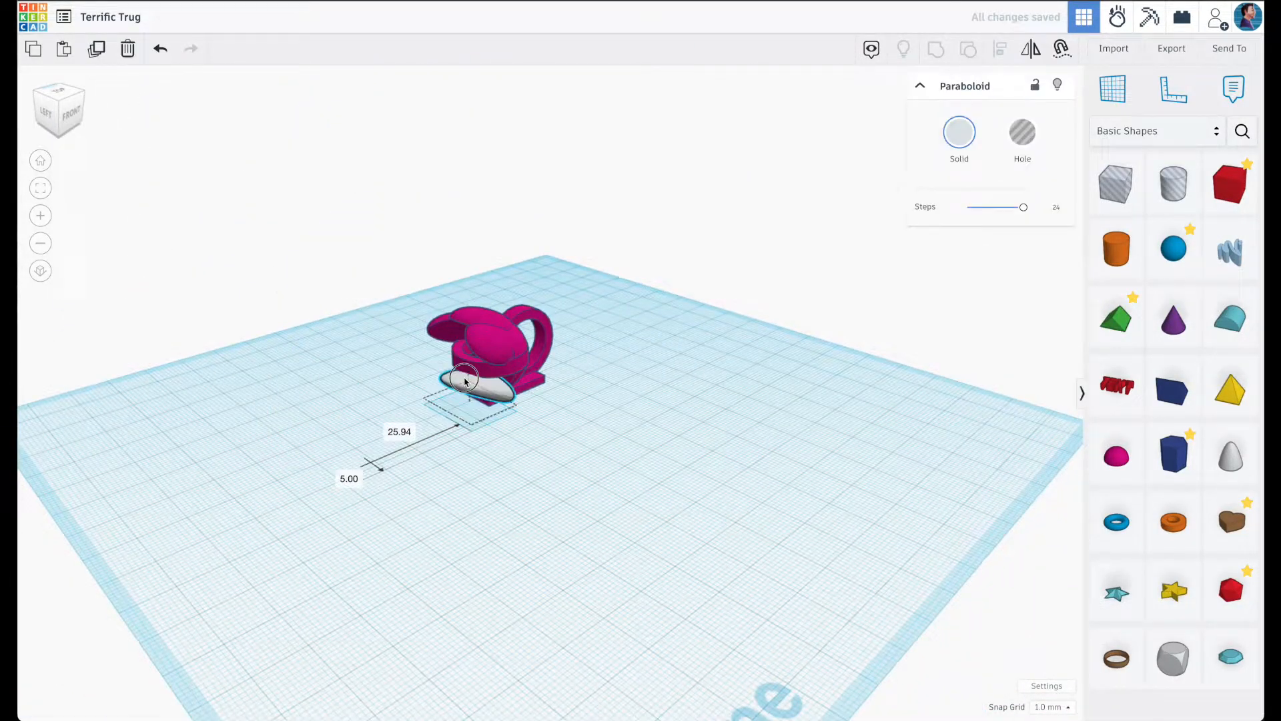
Stand the paraboloid upright on top of the half-sphere body as a spike.
click(60, 101)
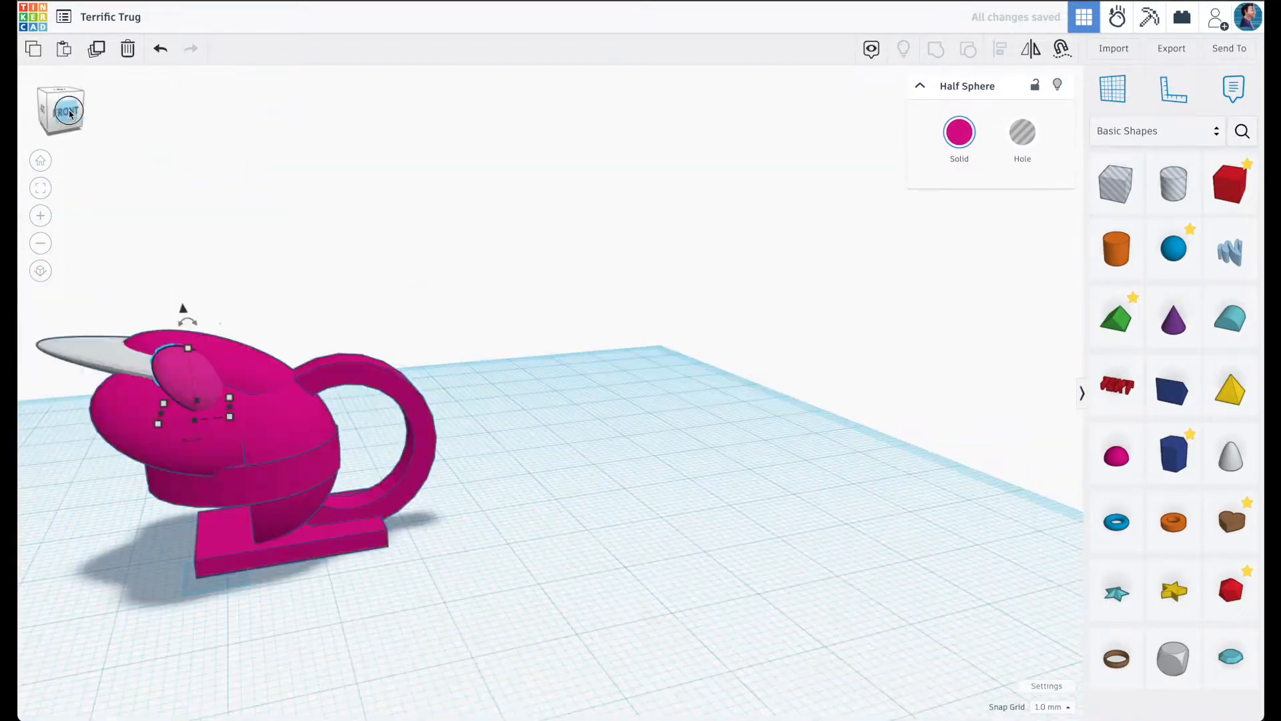
Colour the body and loop Multicolor scaly and the base orange.
click(65, 111)
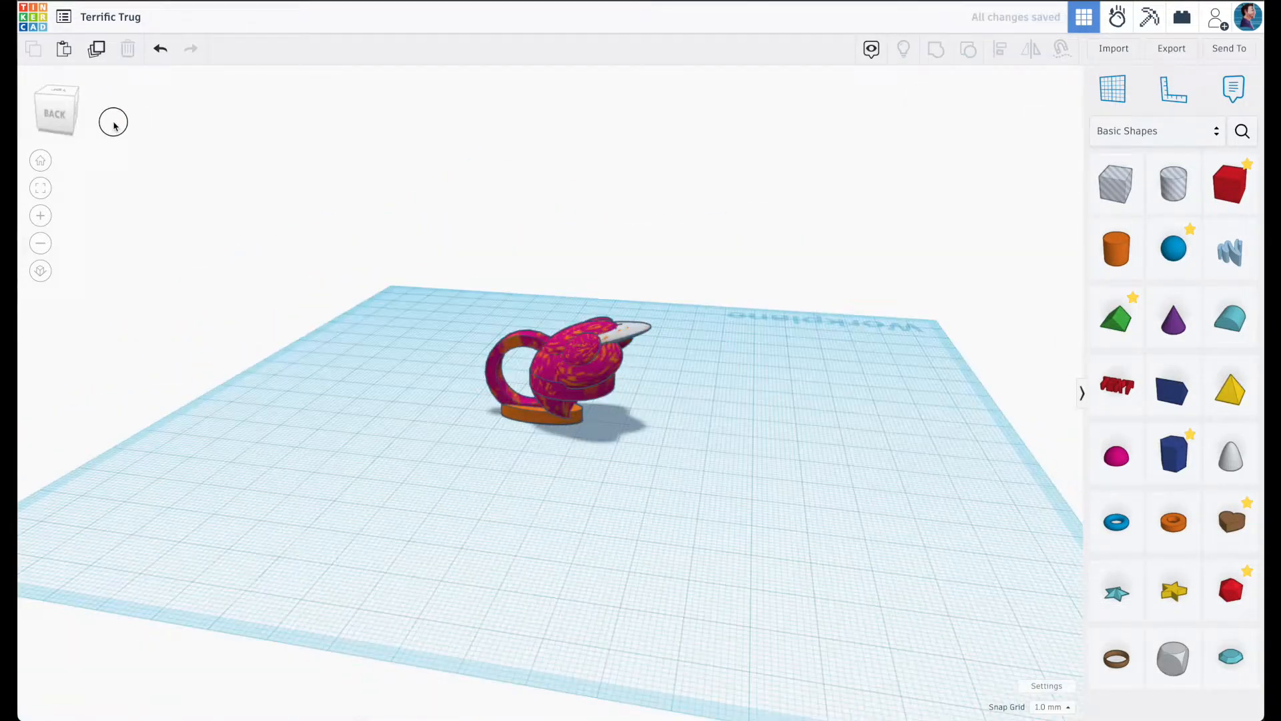
click(563, 368)
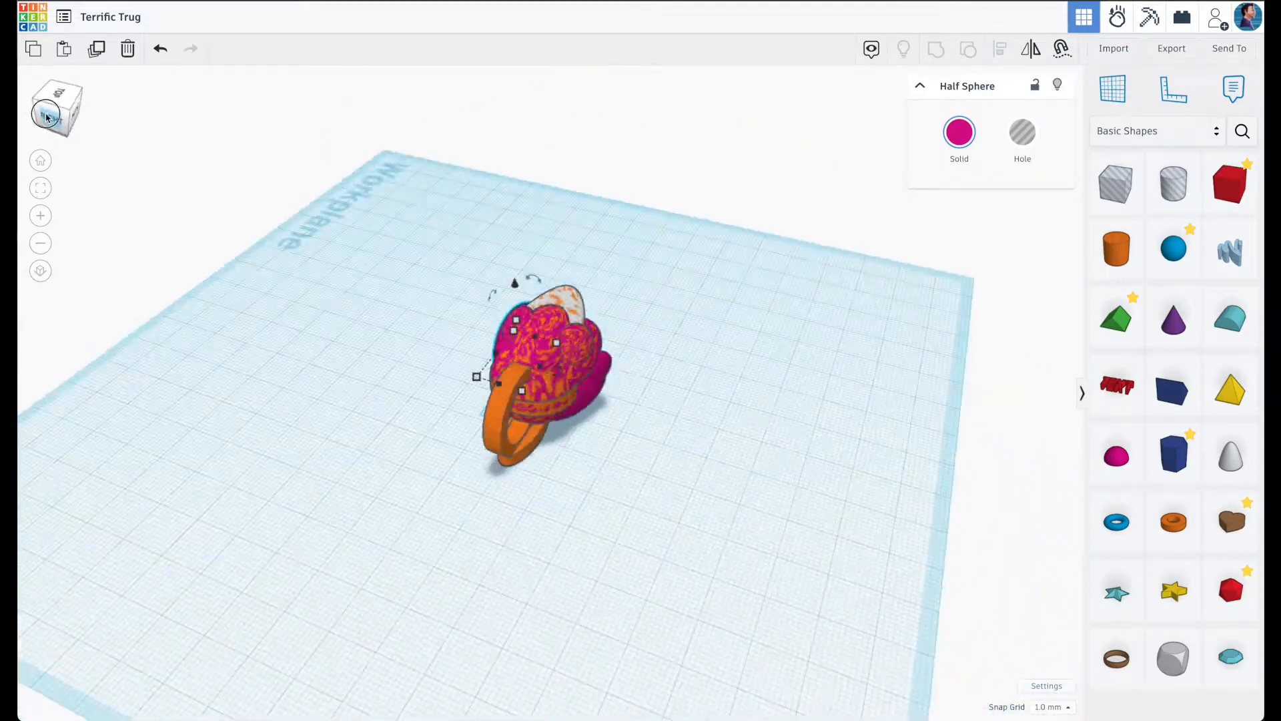
click(48, 117)
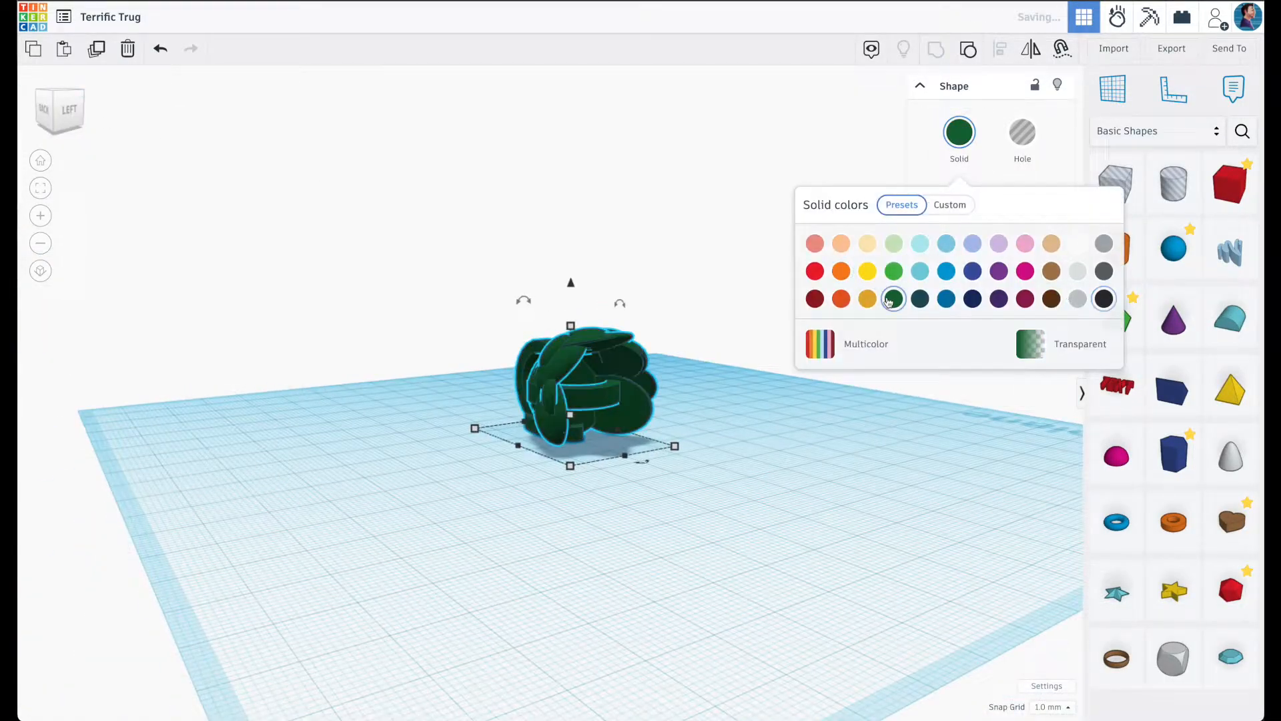
Swap the body segment's dark green solid colour for the Multicolor preset.
click(820, 344)
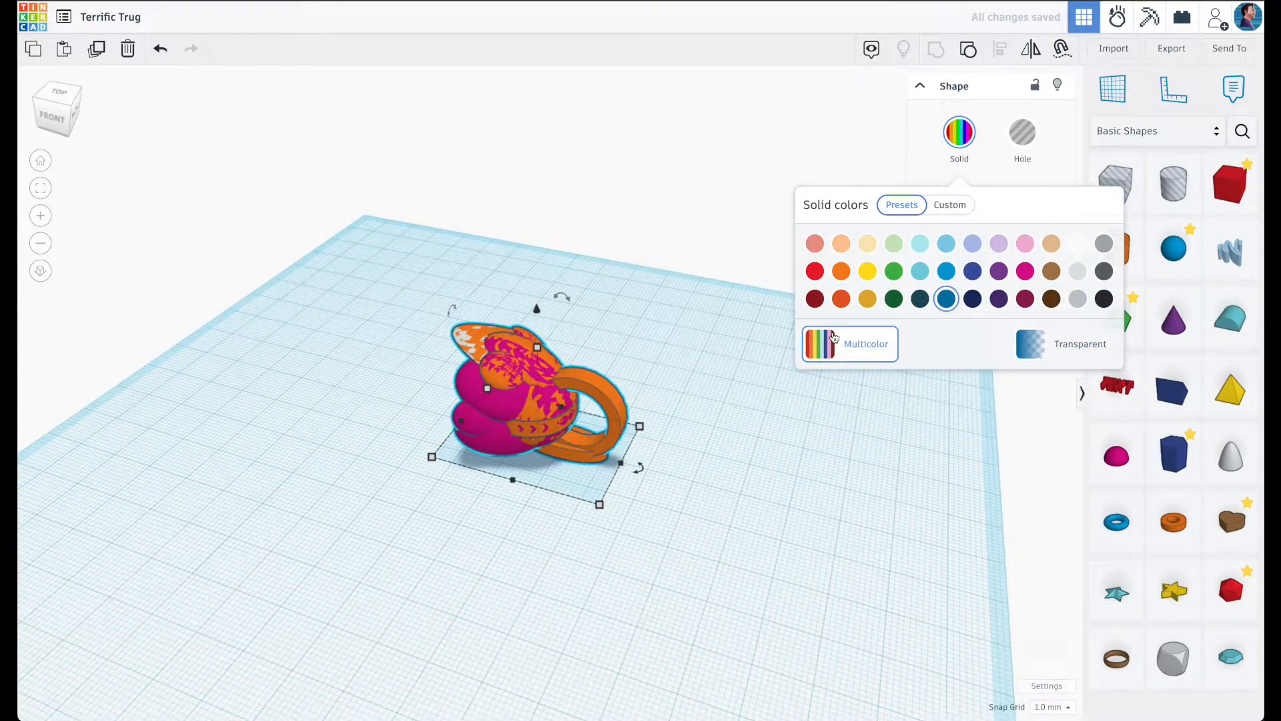
click(946, 299)
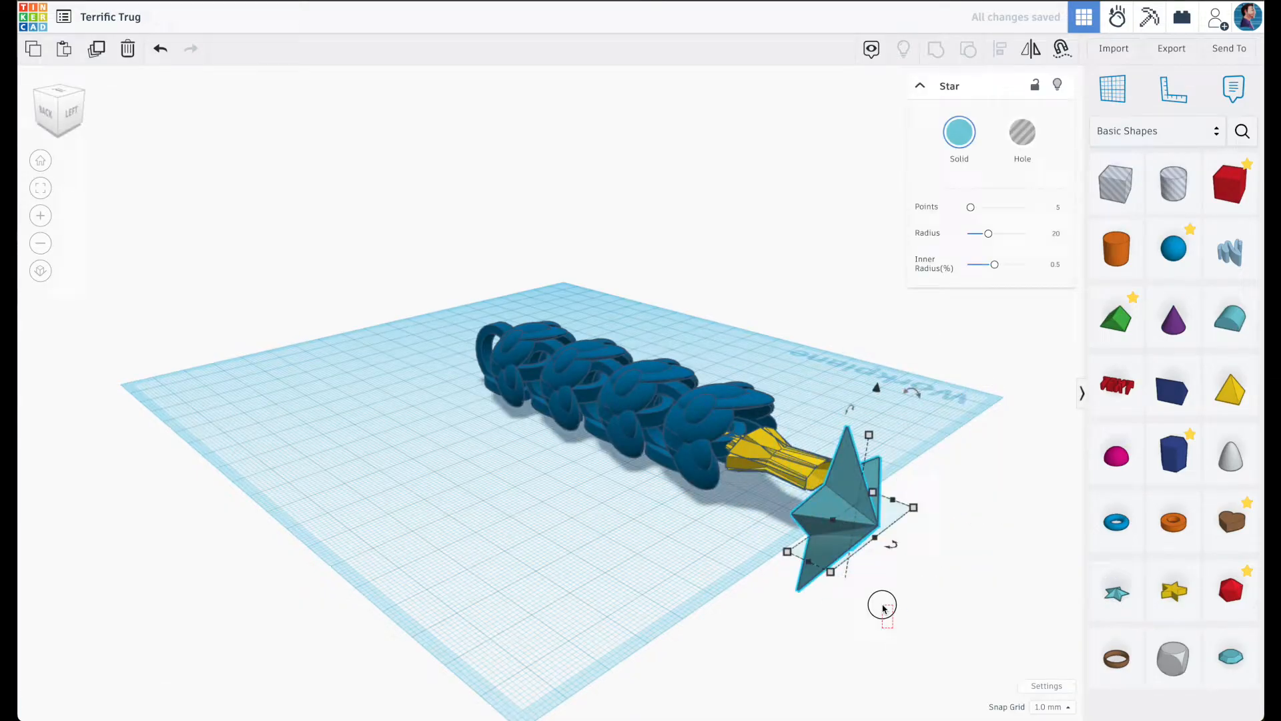
Nudge the star tail into place after the yellow connector at the chain's end.
drag(987, 232, 978, 235)
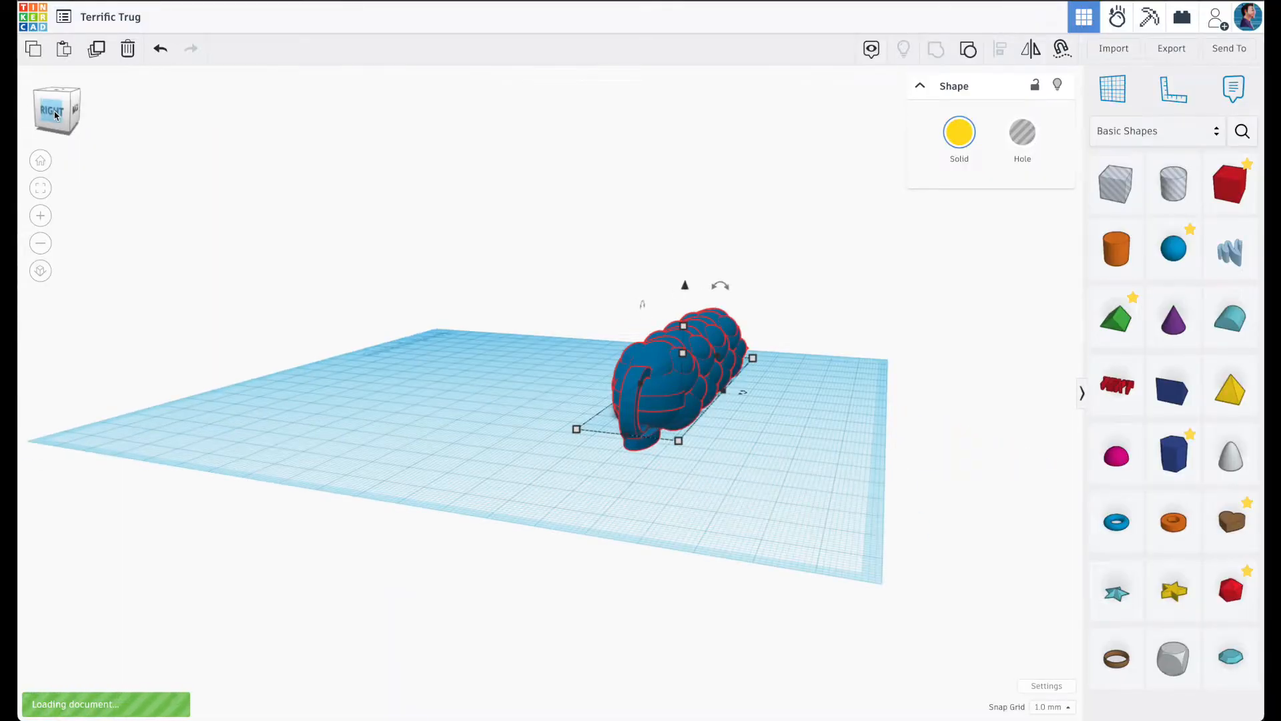
Search Community shapes for 'dragon h' and place the head and wing by the body.
text(dragon head)
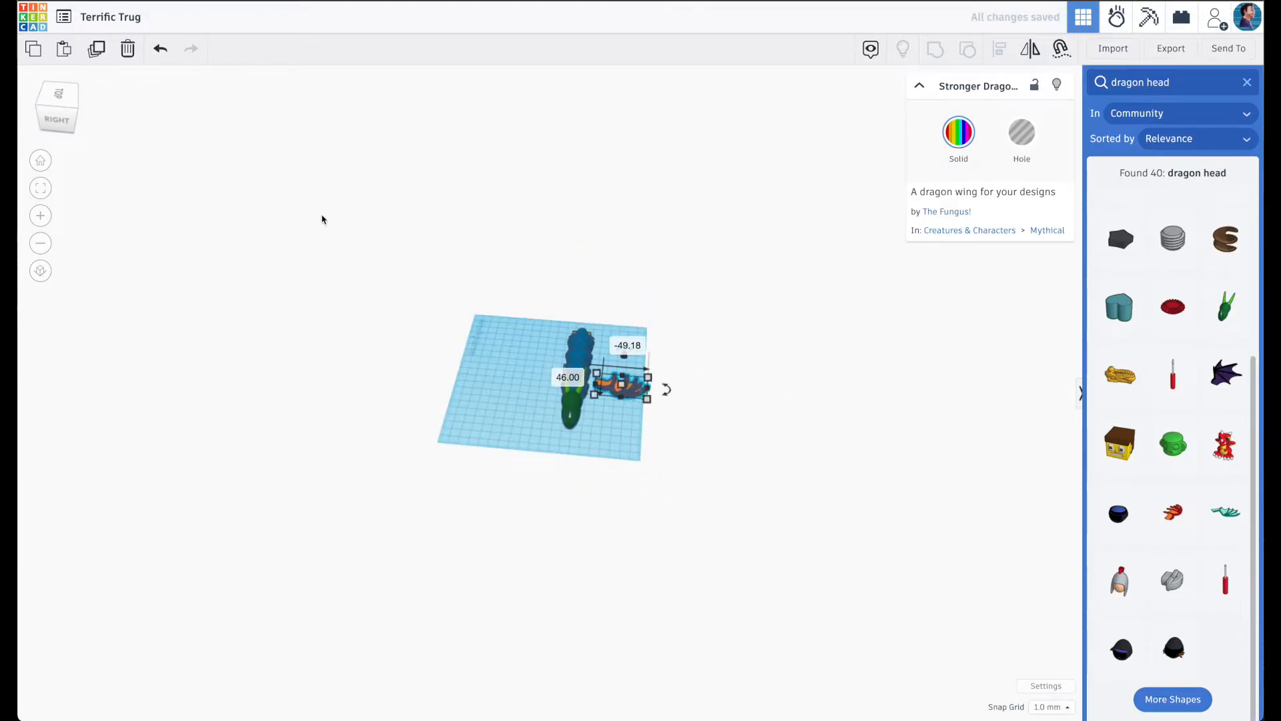
click(56, 91)
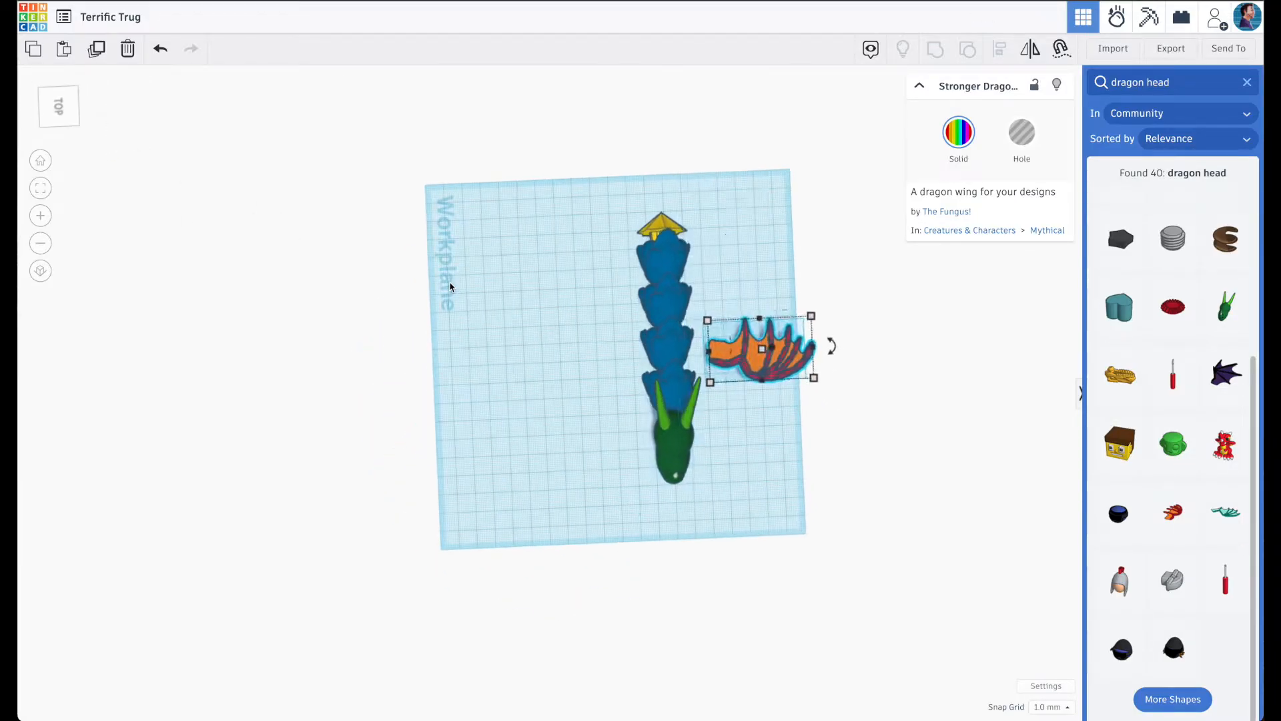